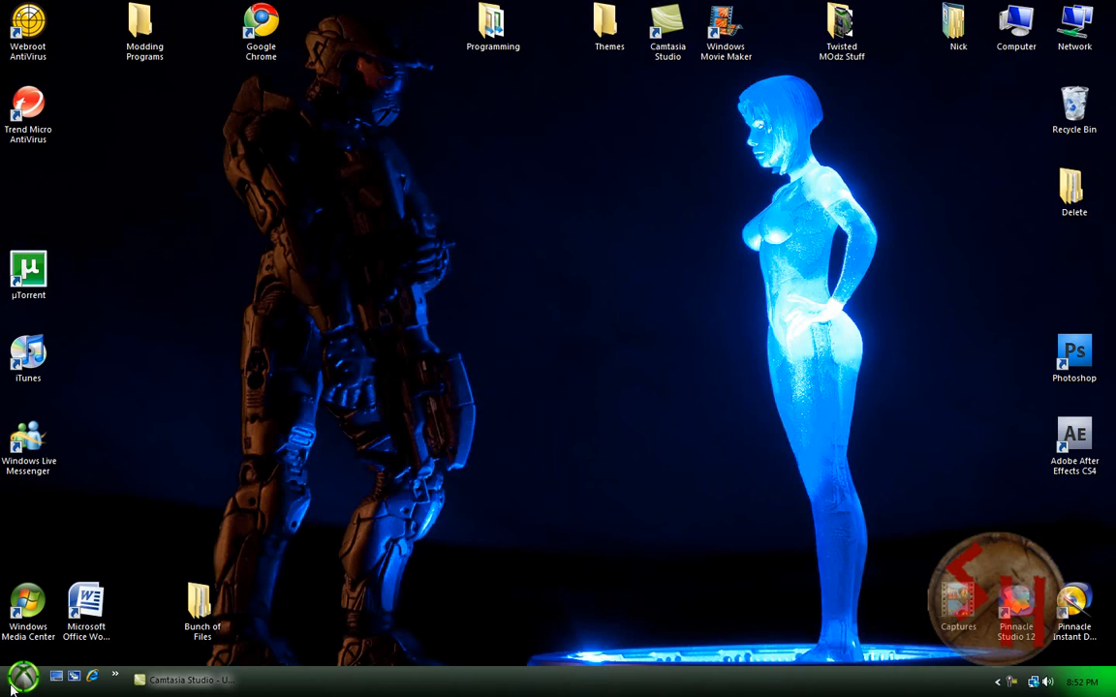
pyautogui.moveTo(573, 547)
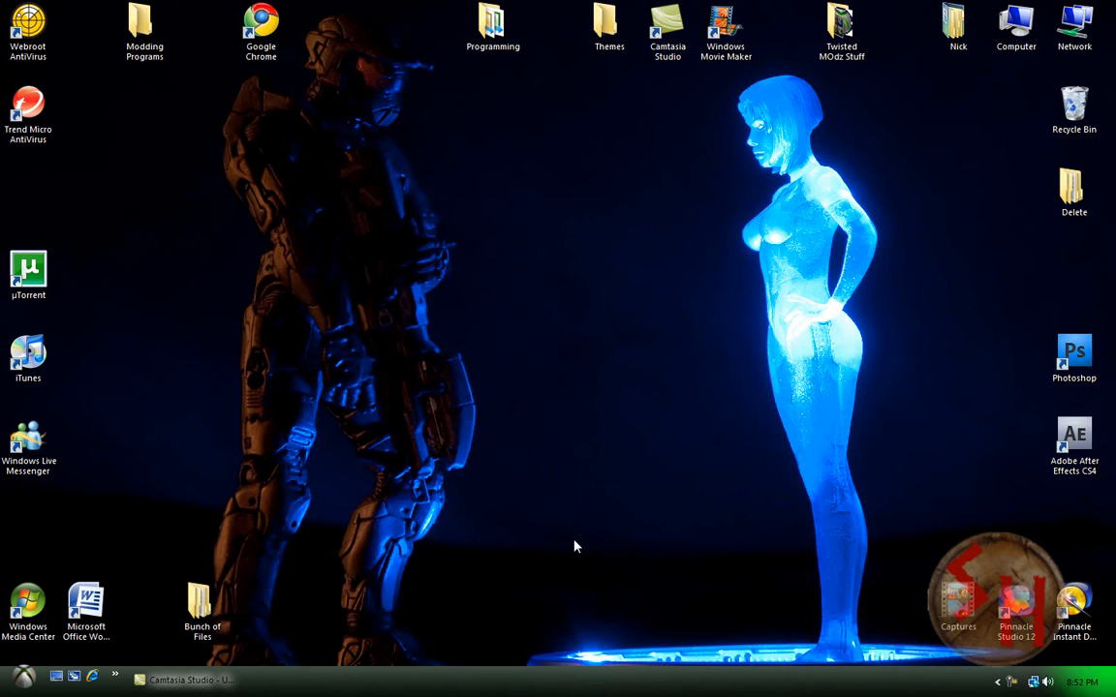
pyautogui.moveTo(763, 354)
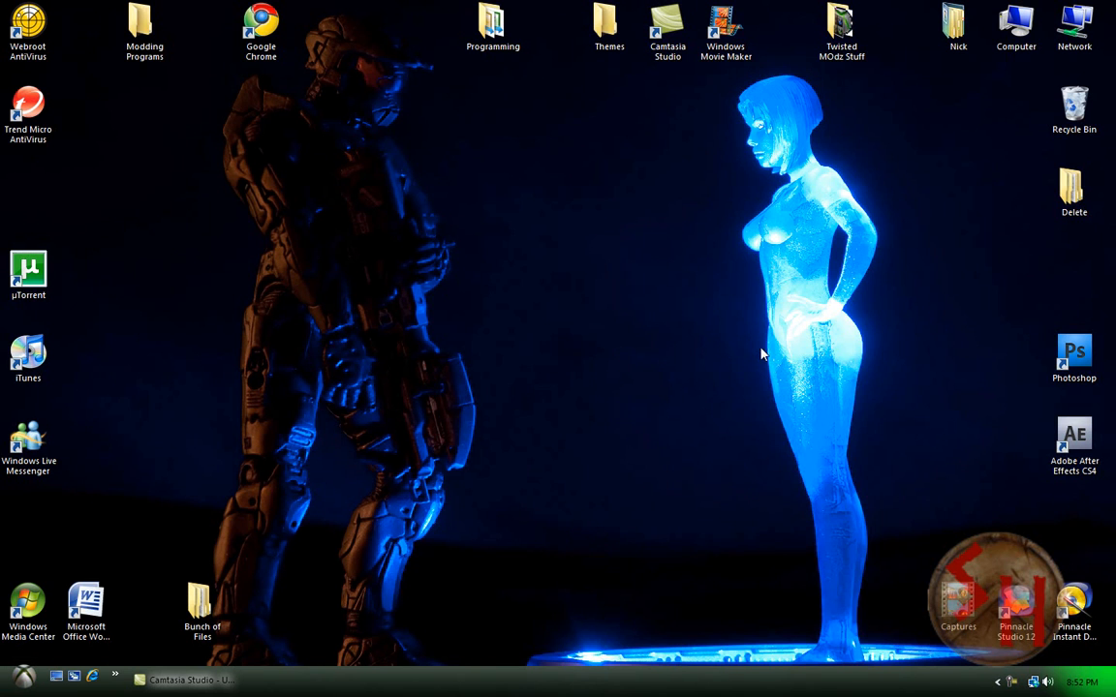
pyautogui.moveTo(370, 496)
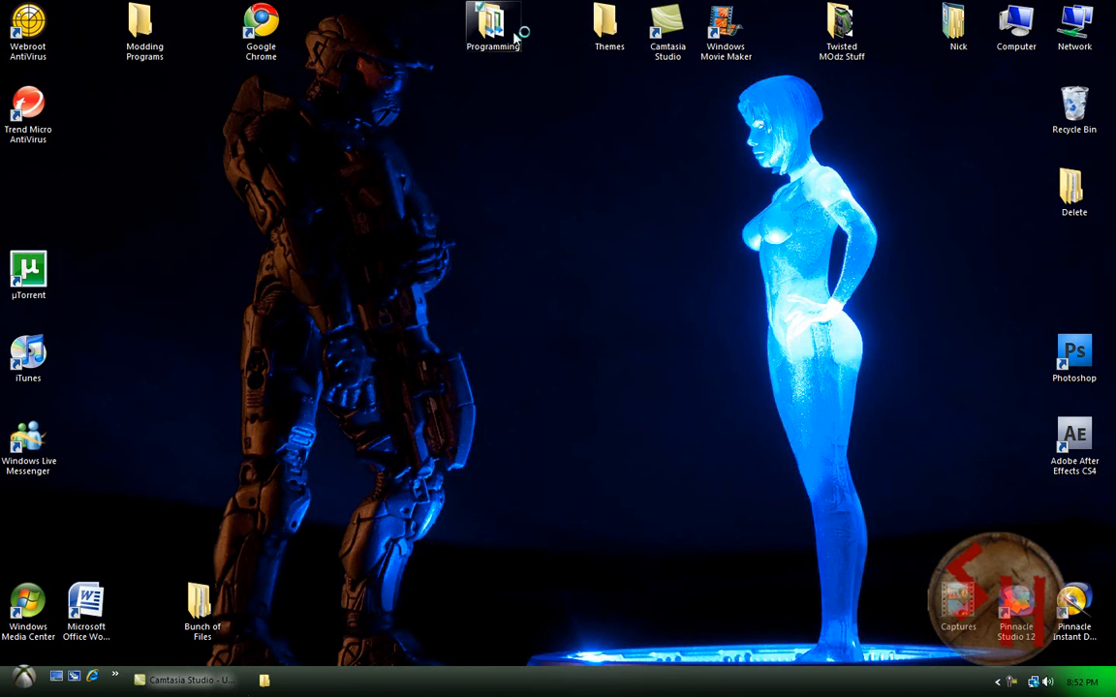
pyautogui.doubleClick(492, 24)
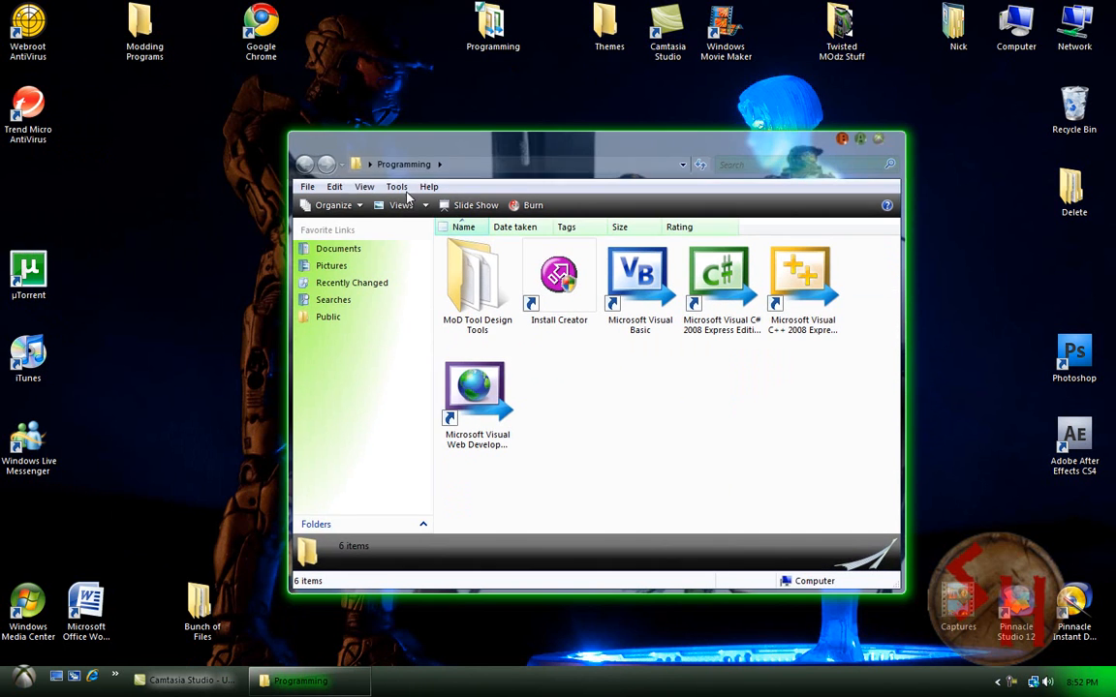
pyautogui.moveTo(900, 178)
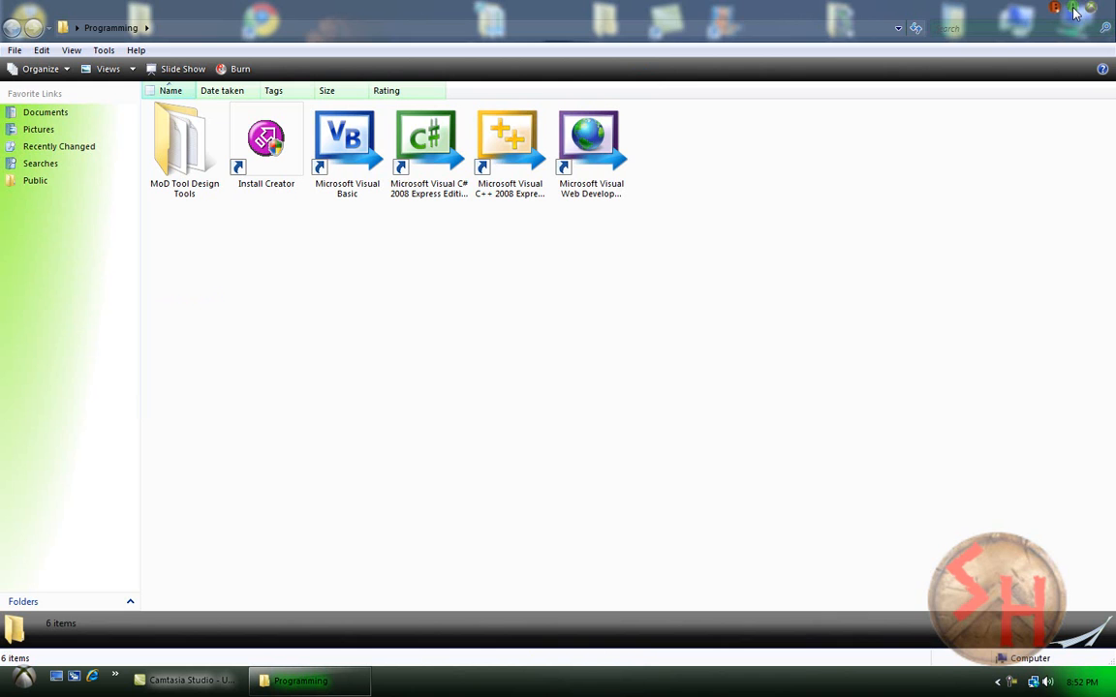
pyautogui.rightClick(300, 681)
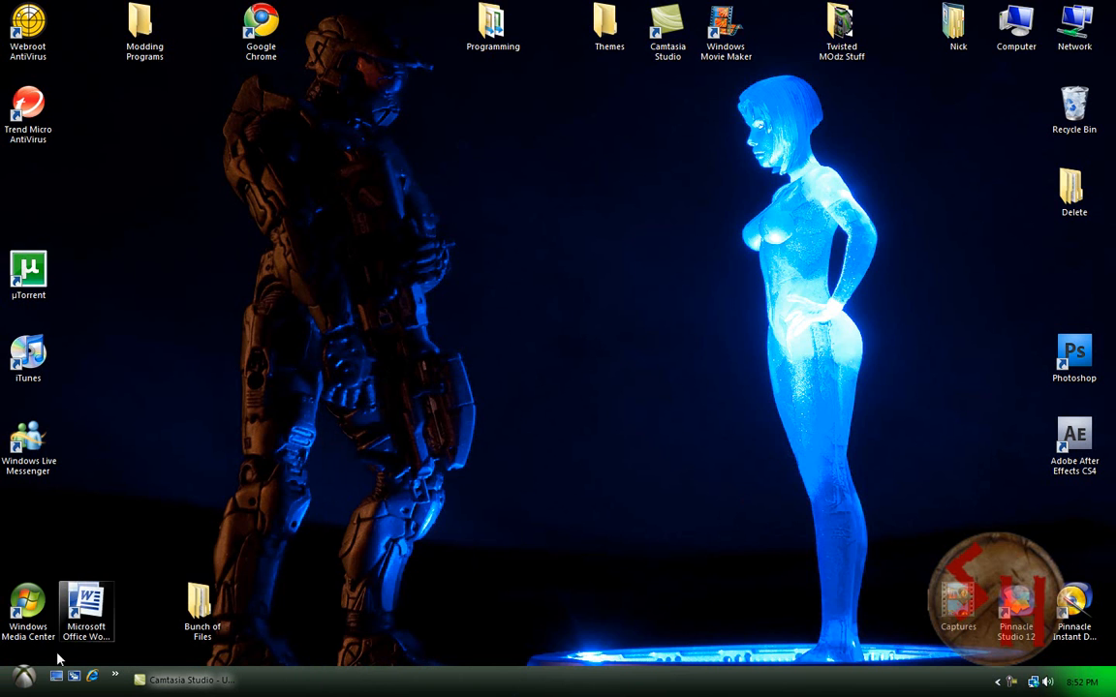
pyautogui.click(23, 678)
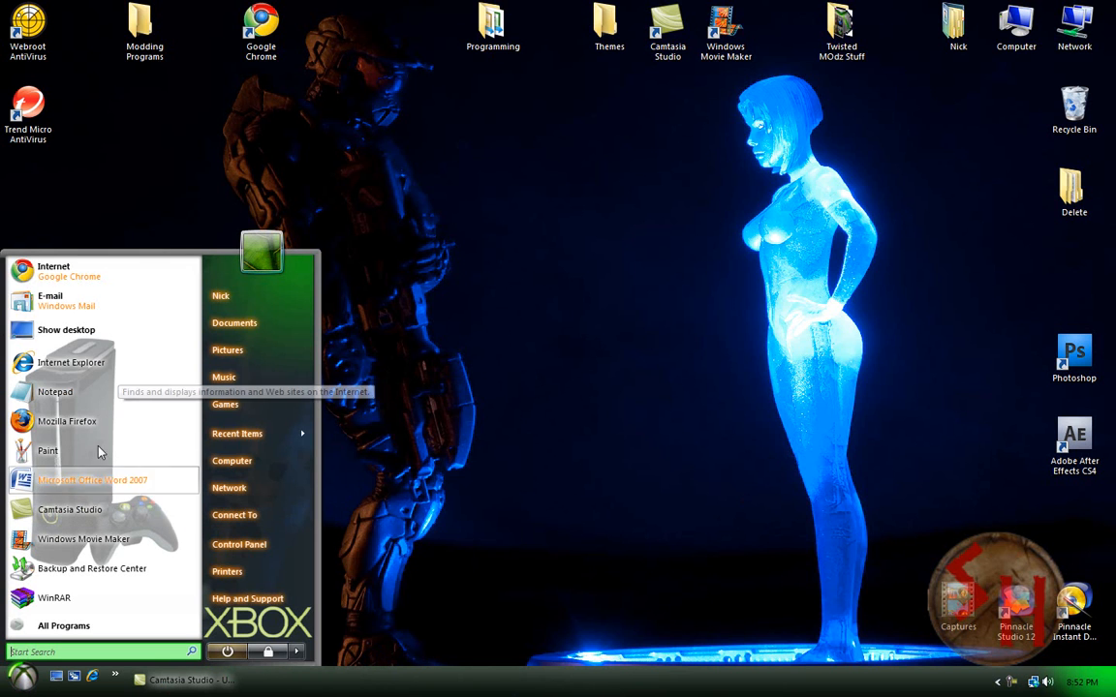
pyautogui.moveTo(178, 353)
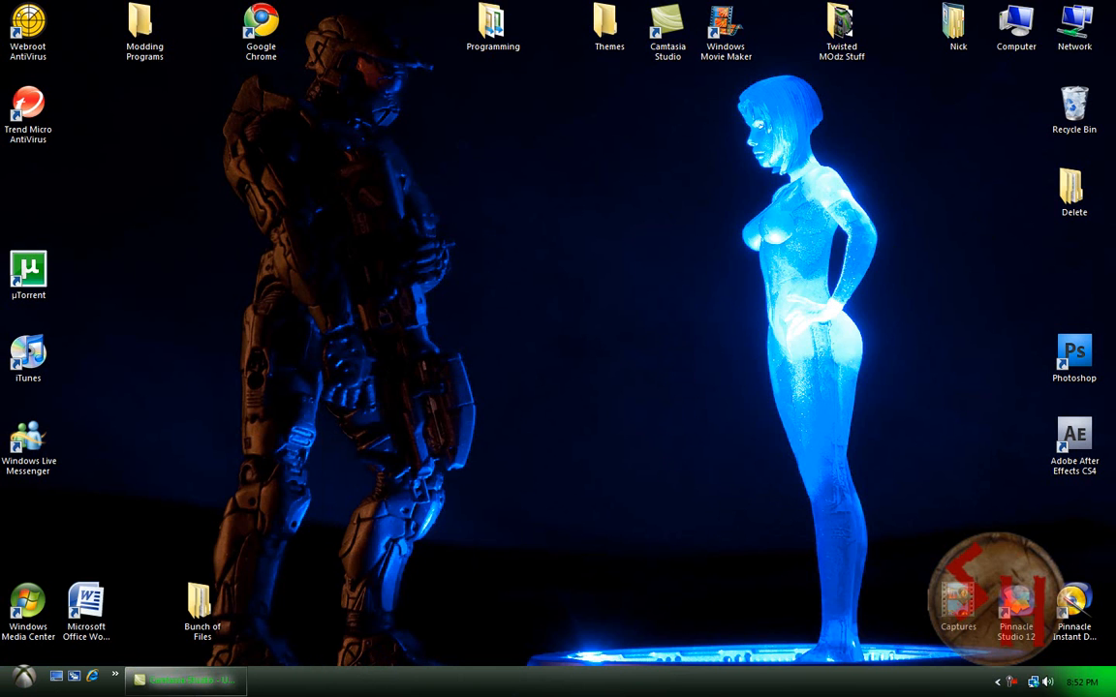
pyautogui.doubleClick(259, 23)
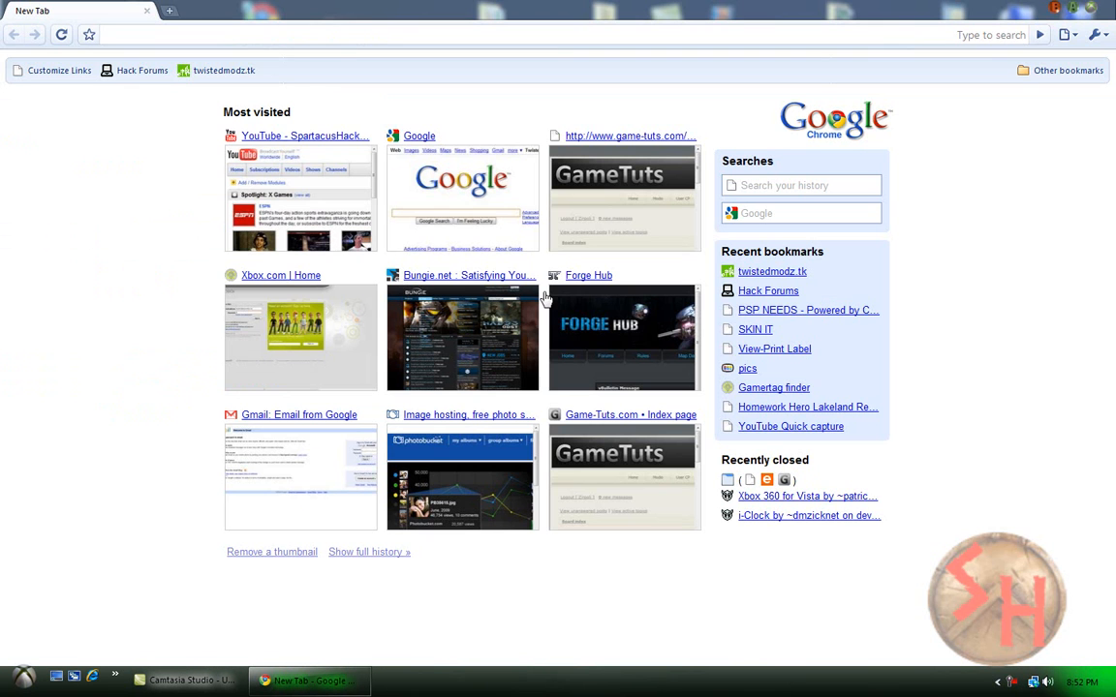
pyautogui.moveTo(1083, 12)
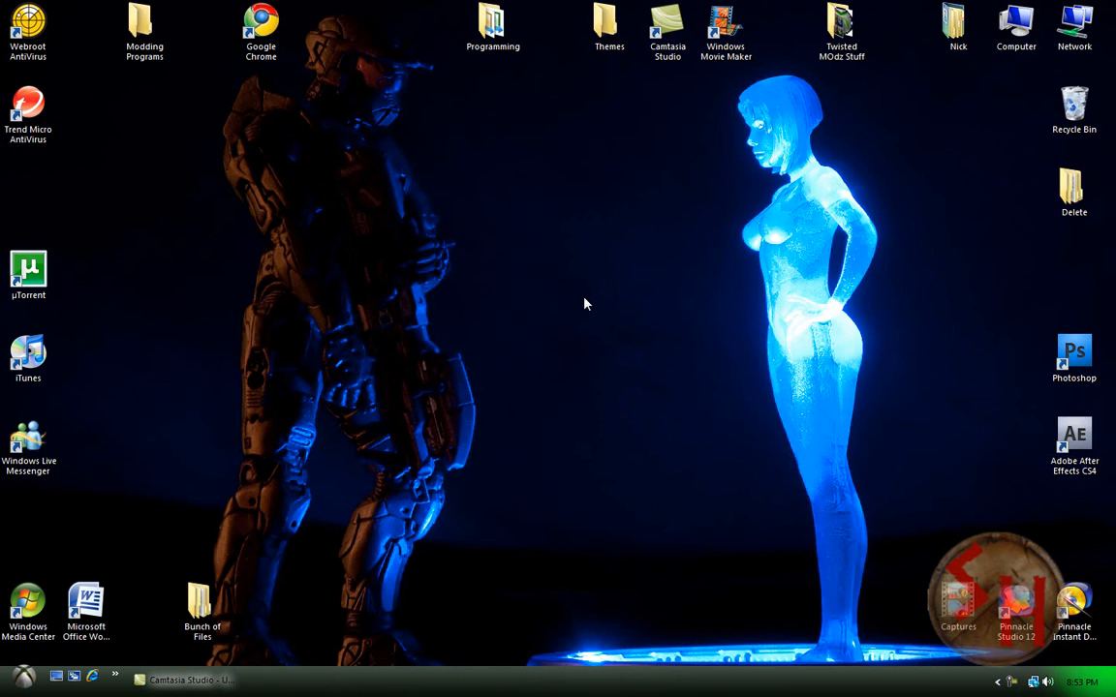
pyautogui.moveTo(628, 401)
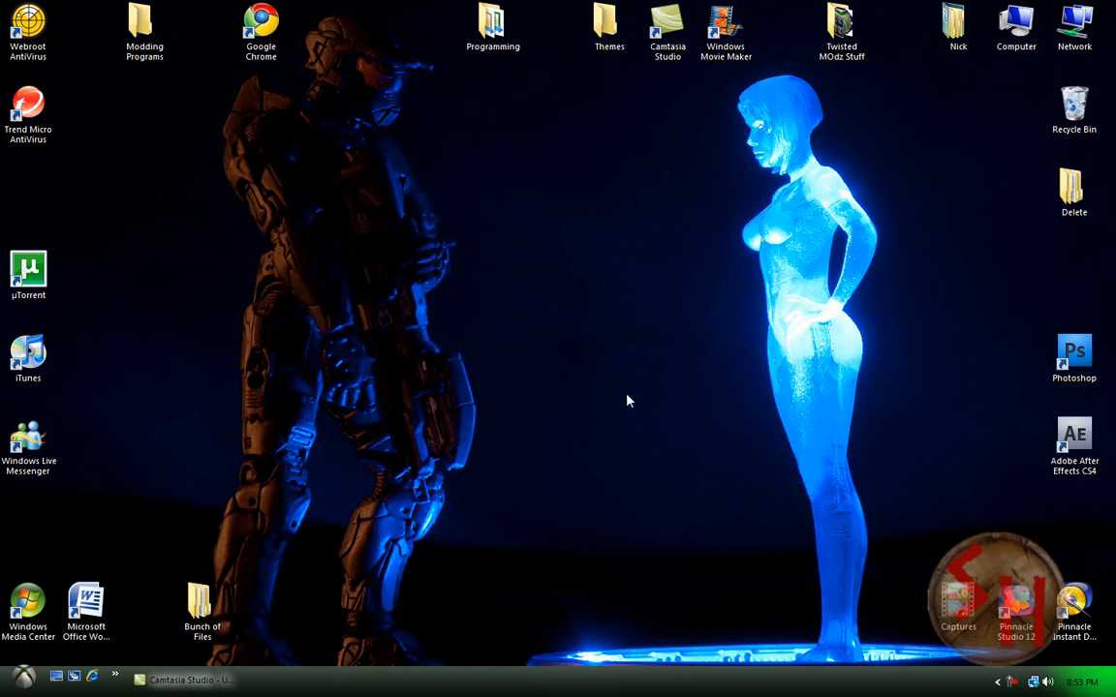
pyautogui.moveTo(546, 296)
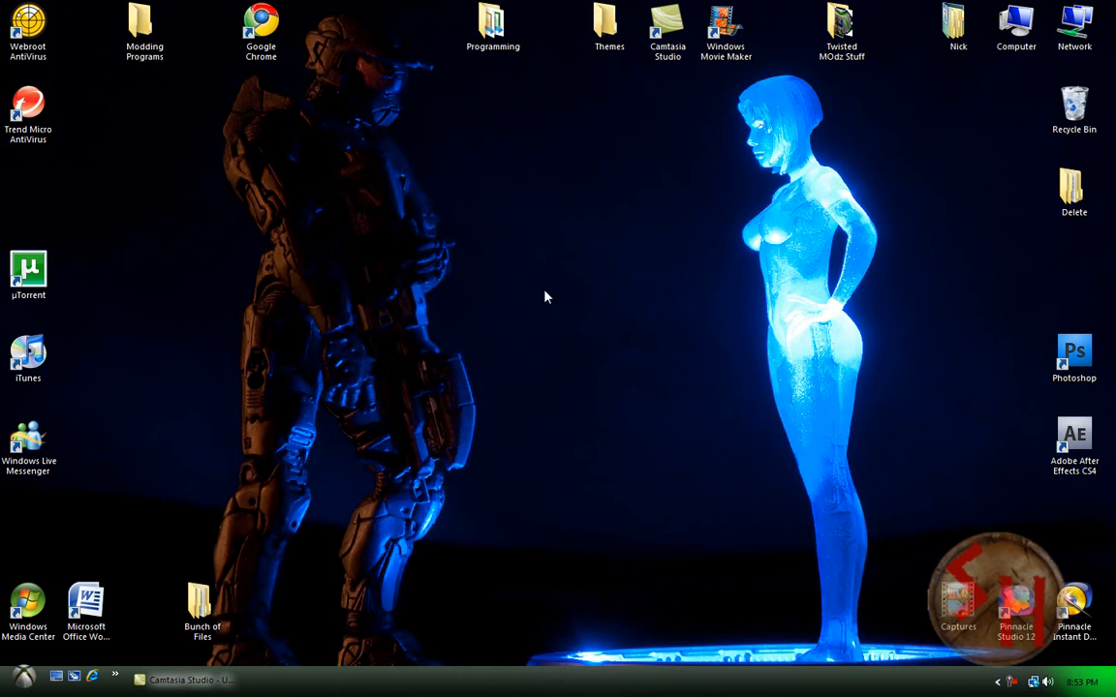
pyautogui.moveTo(561, 192)
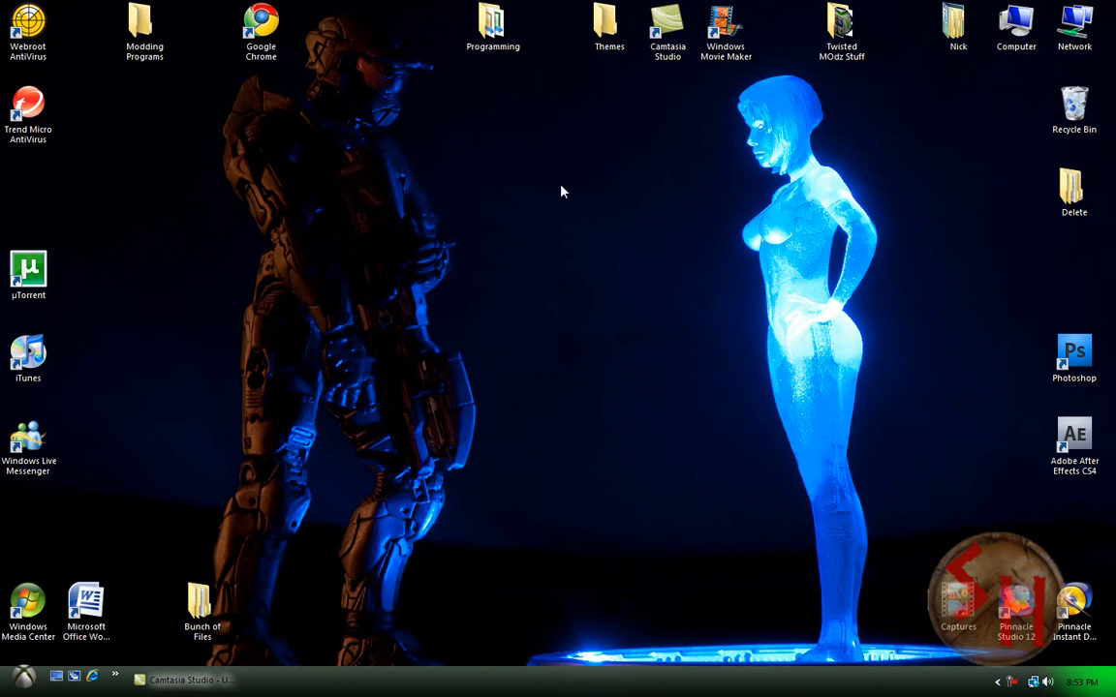
pyautogui.moveTo(732, 271)
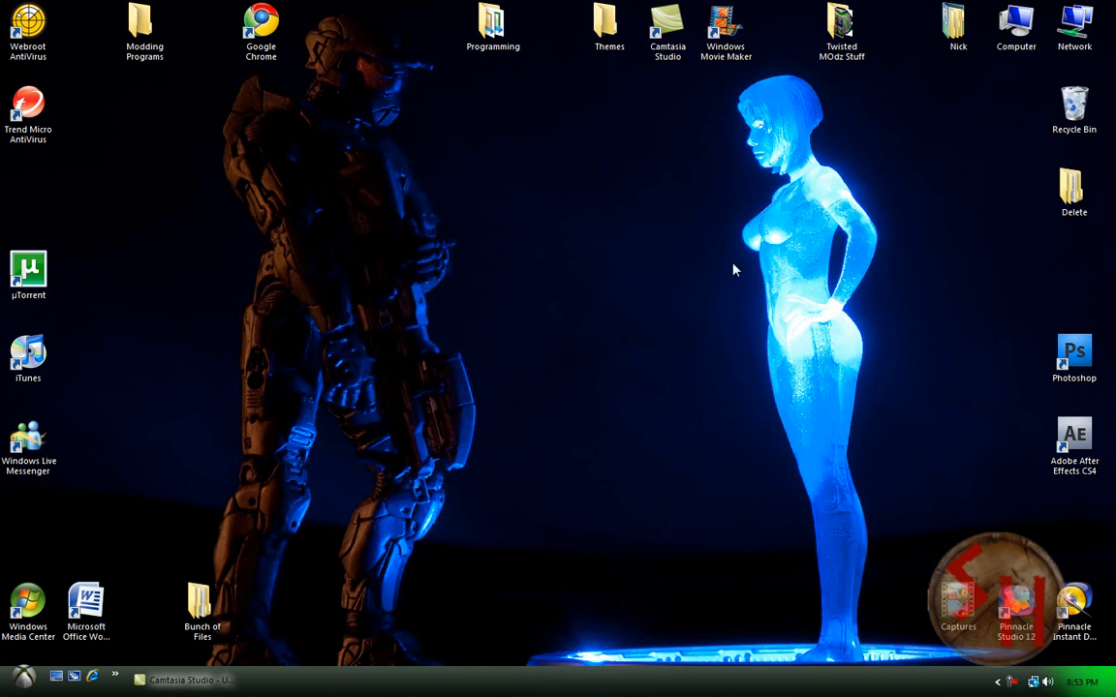